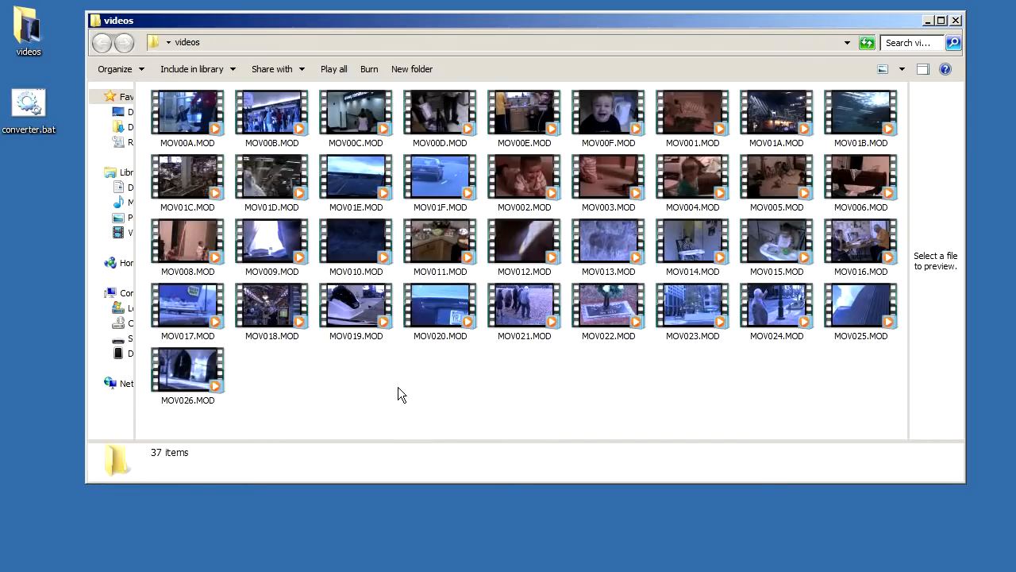
pyautogui.moveTo(267, 152)
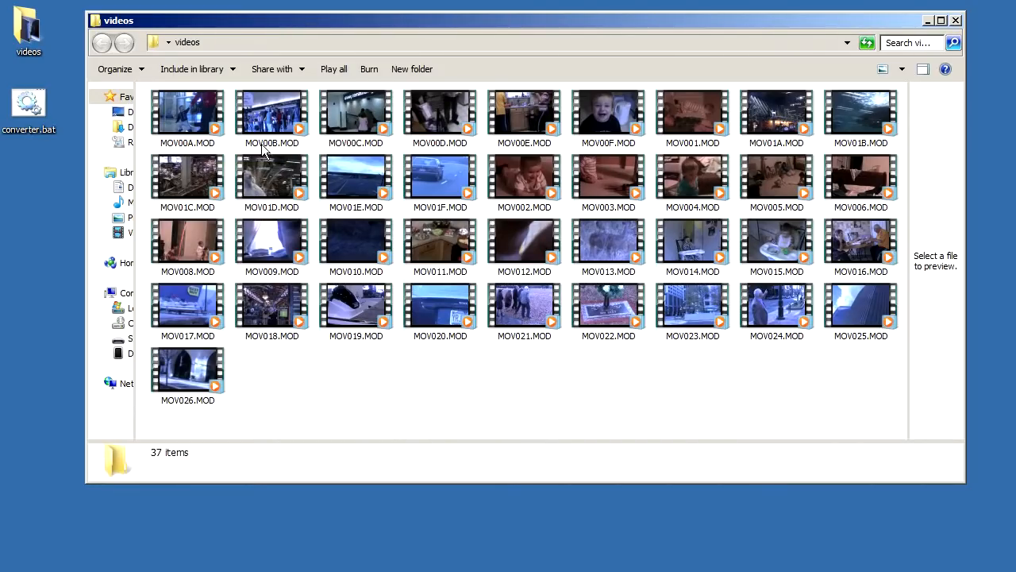
pyautogui.moveTo(389, 389)
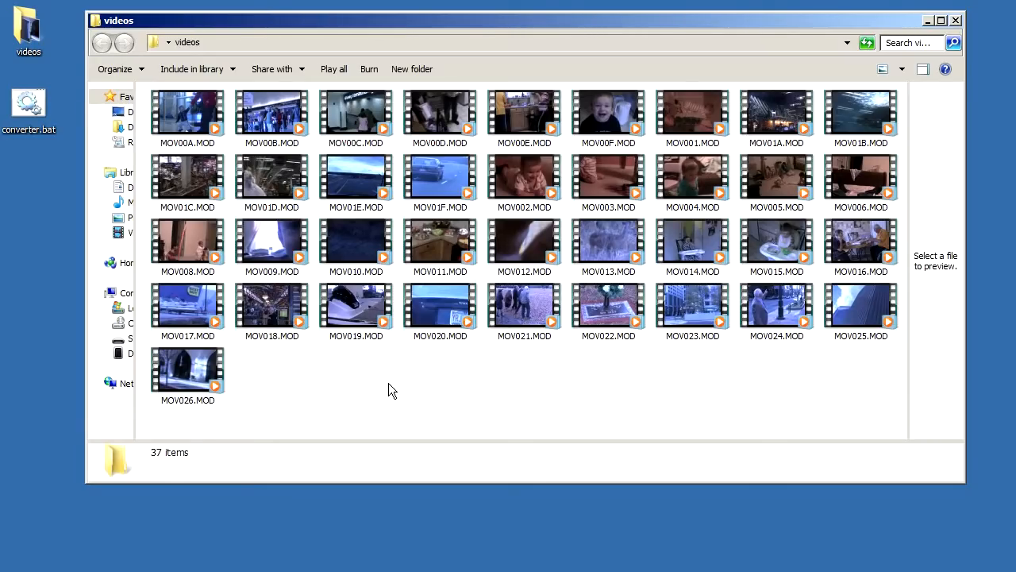
pyautogui.moveTo(508, 422)
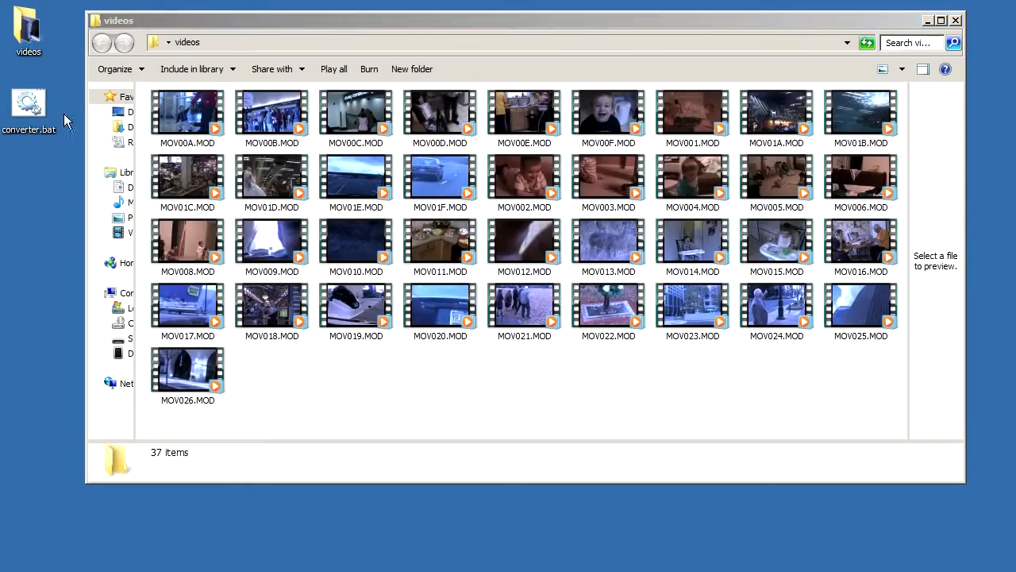
# - Run converter.bat from the desktop and scroll through the 37 renamed .avi files
pyautogui.doubleClick(28, 108)
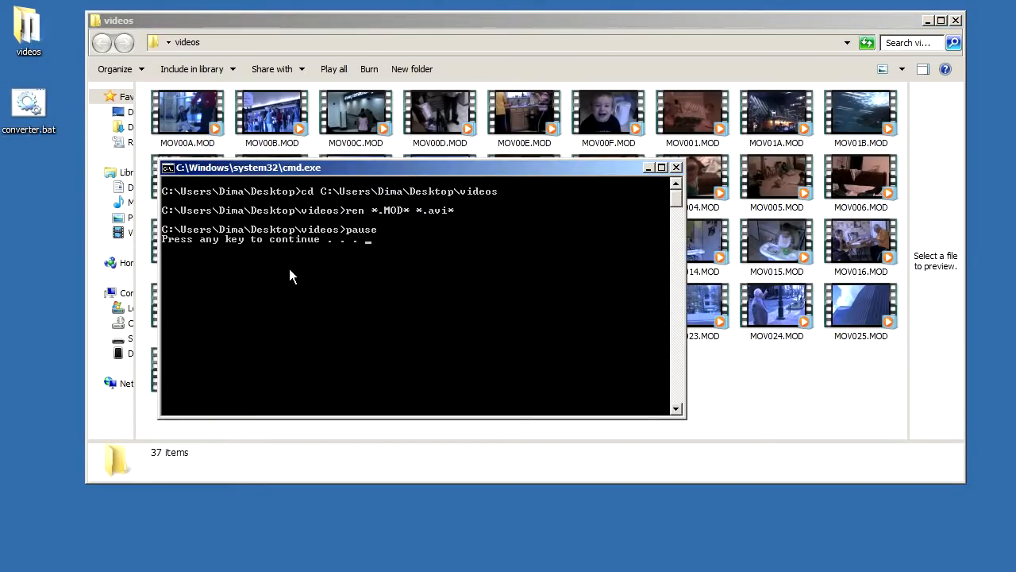
pyautogui.press('enter')
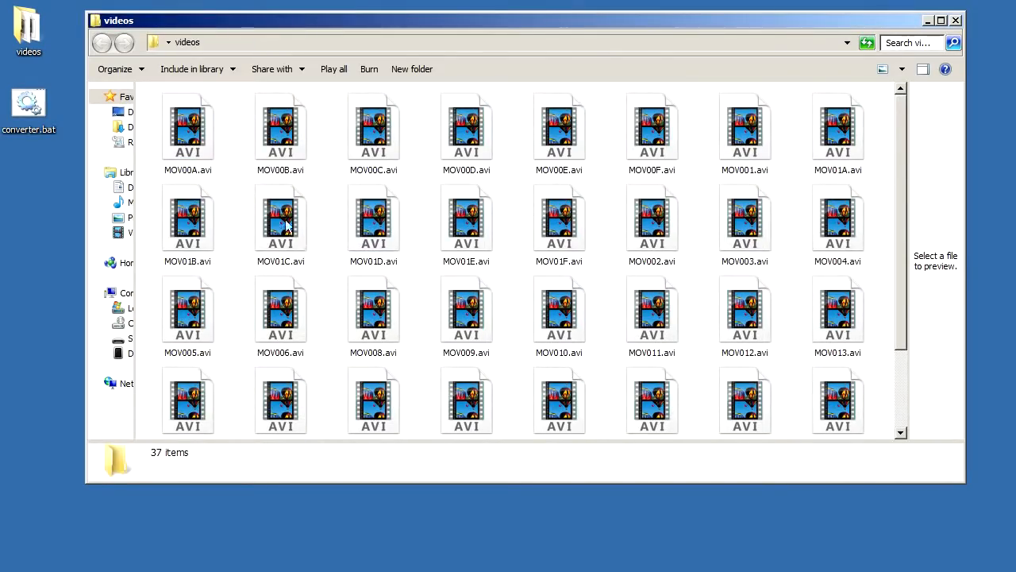
pyautogui.moveTo(904, 143)
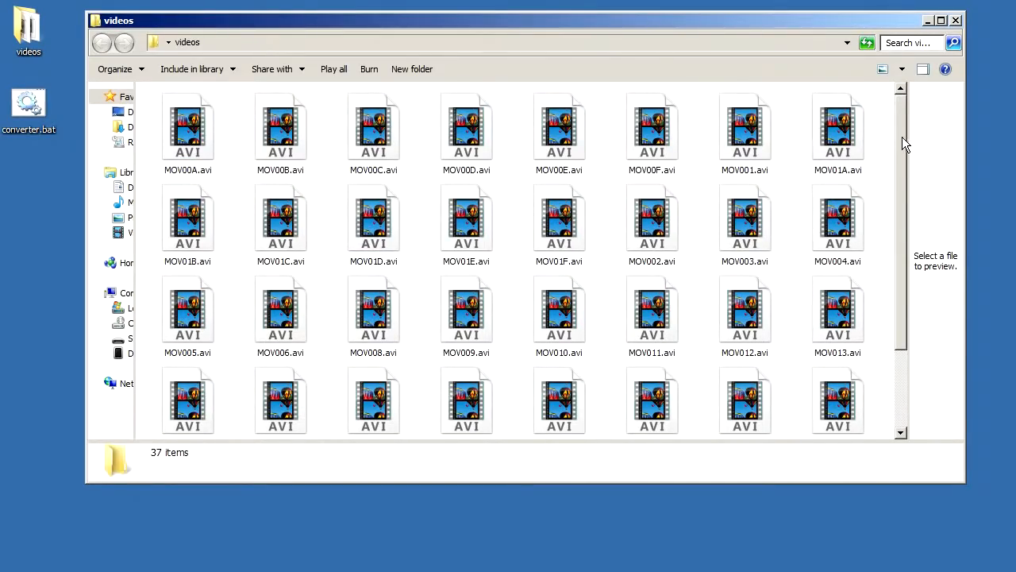
pyautogui.scroll(-3)
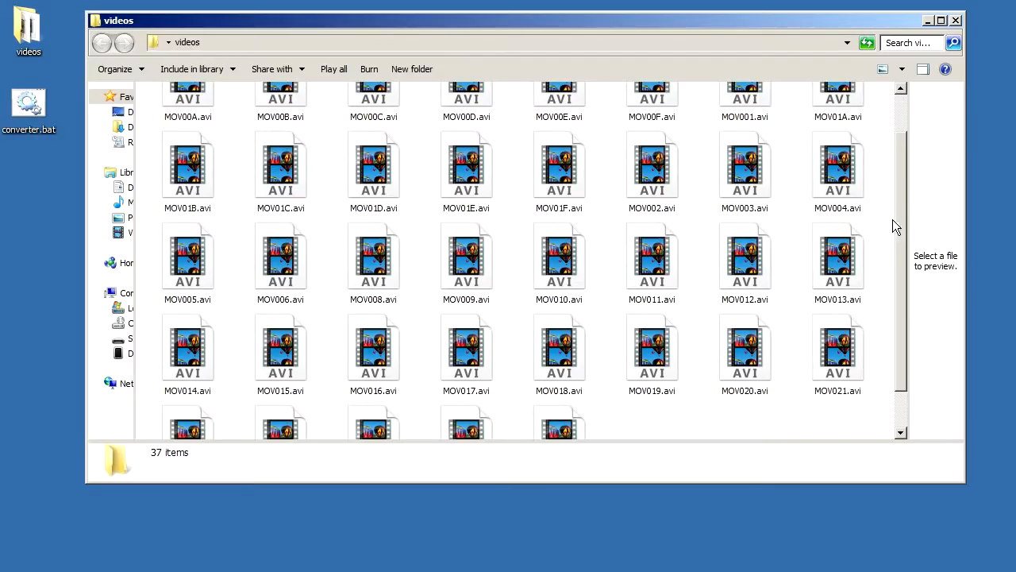
pyautogui.scroll(-3)
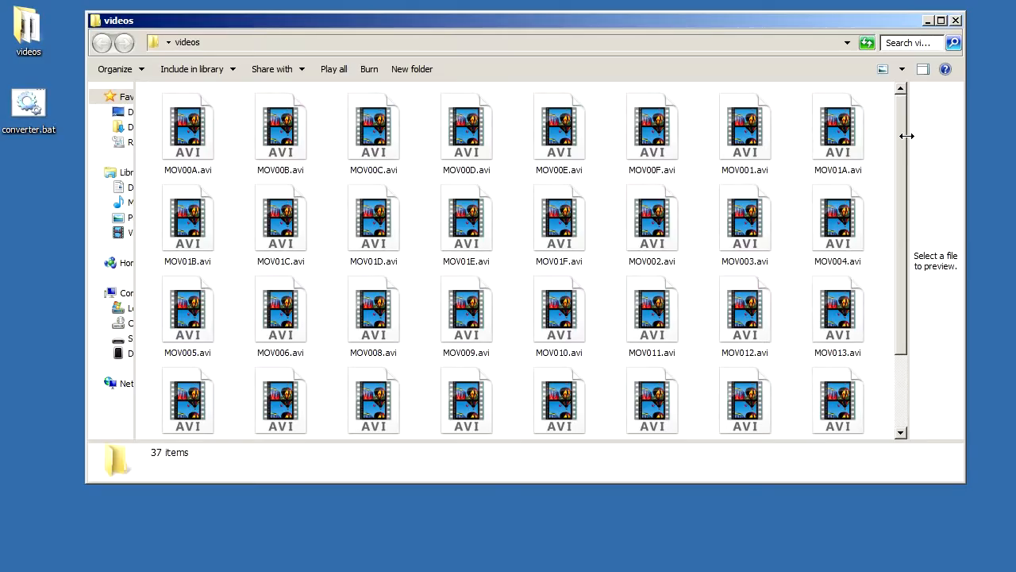
pyautogui.moveTo(492, 188)
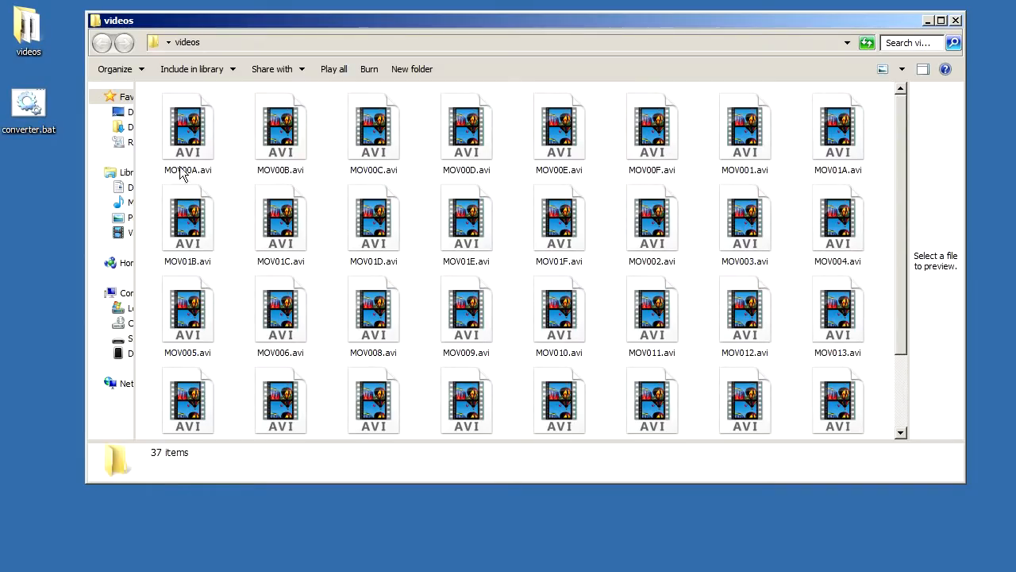
# - Restore the 37 original .MOD files in the videos folder
pyautogui.doubleClick(28, 103)
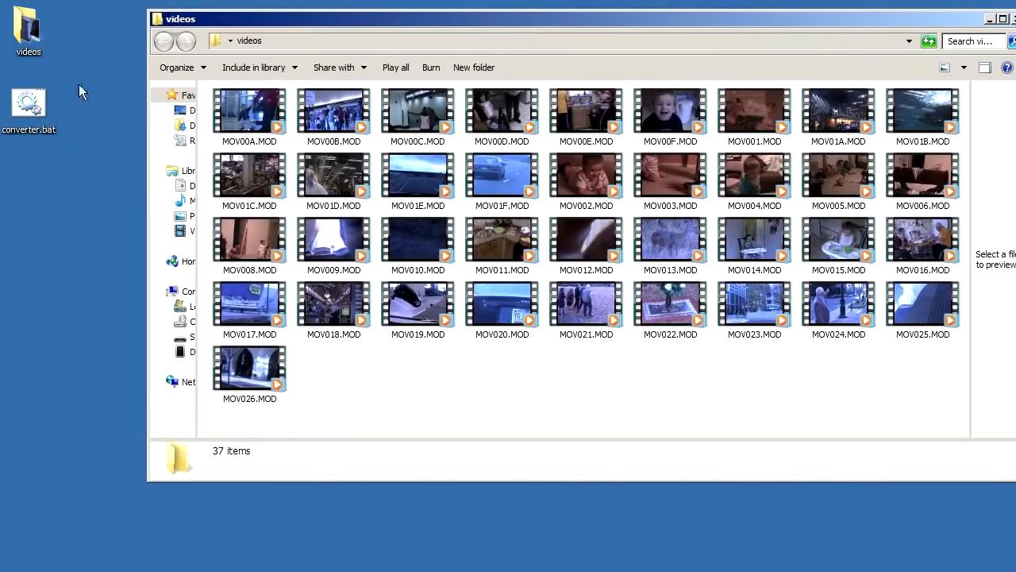
# - Delete converter.bat and create a new text document on the desktop
pyautogui.rightClick(28, 103)
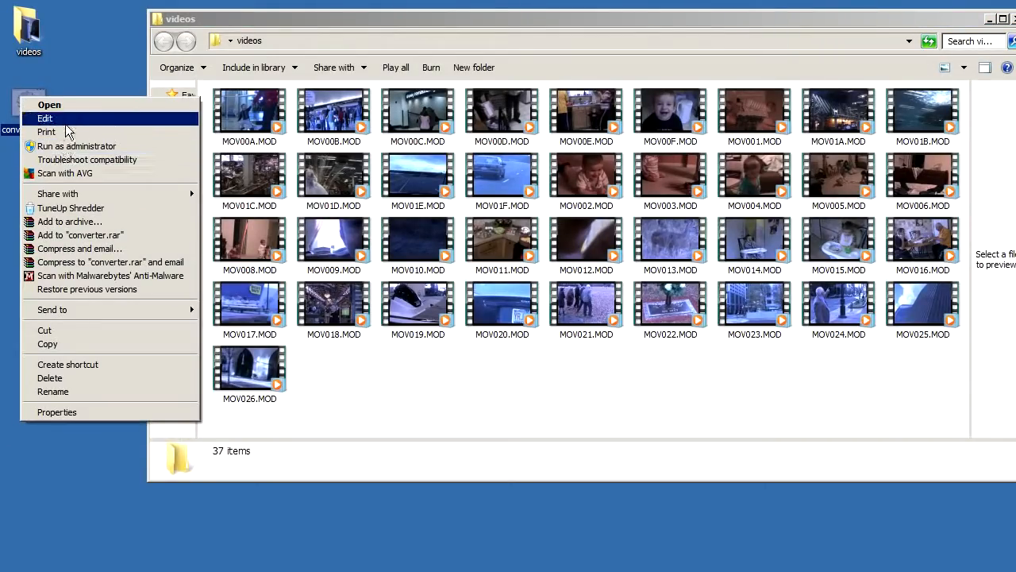
pyautogui.click(49, 378)
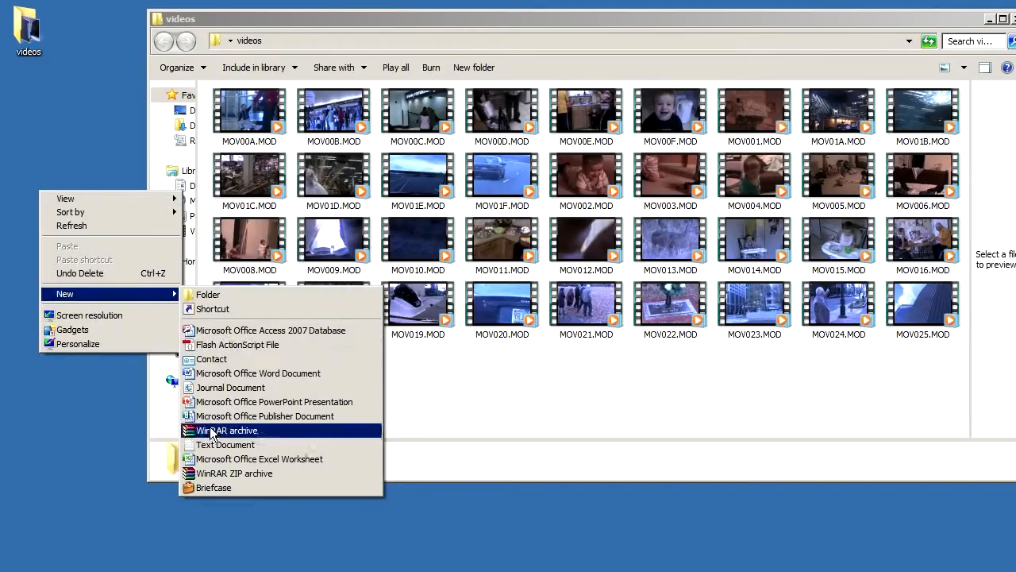
pyautogui.click(226, 444)
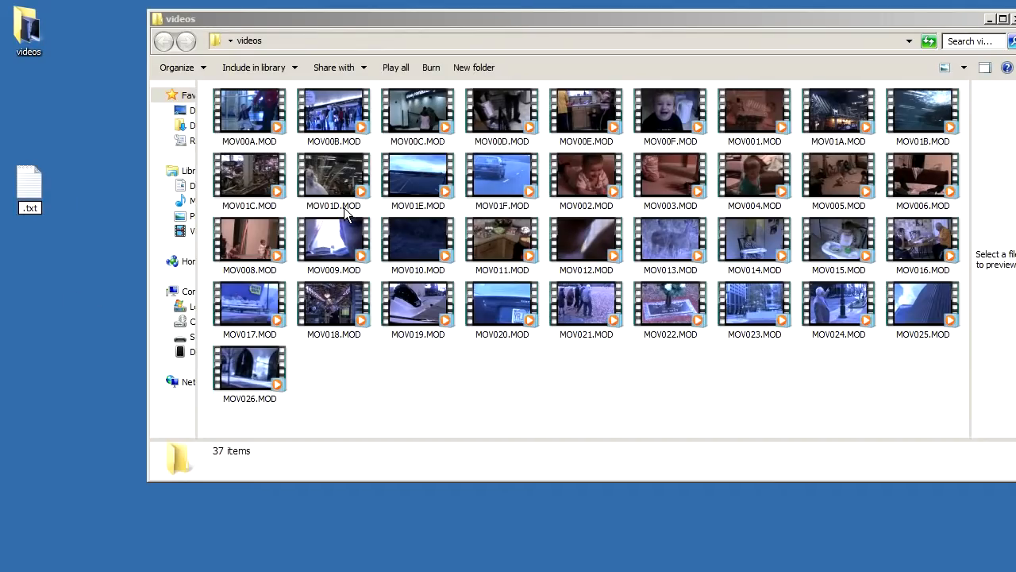
pyautogui.moveTo(278, 221)
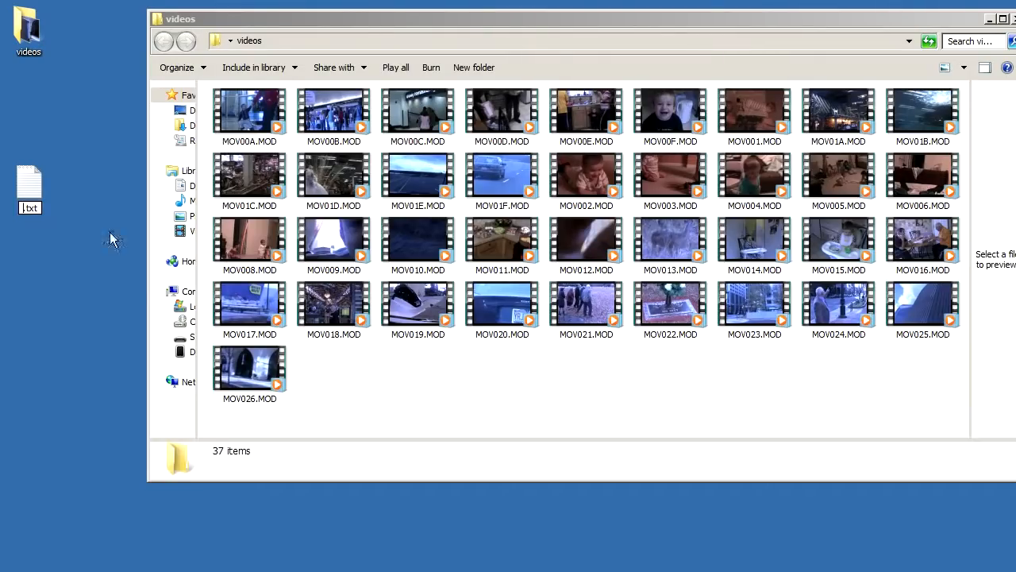
pyautogui.moveTo(25, 208)
pyautogui.write('converter')
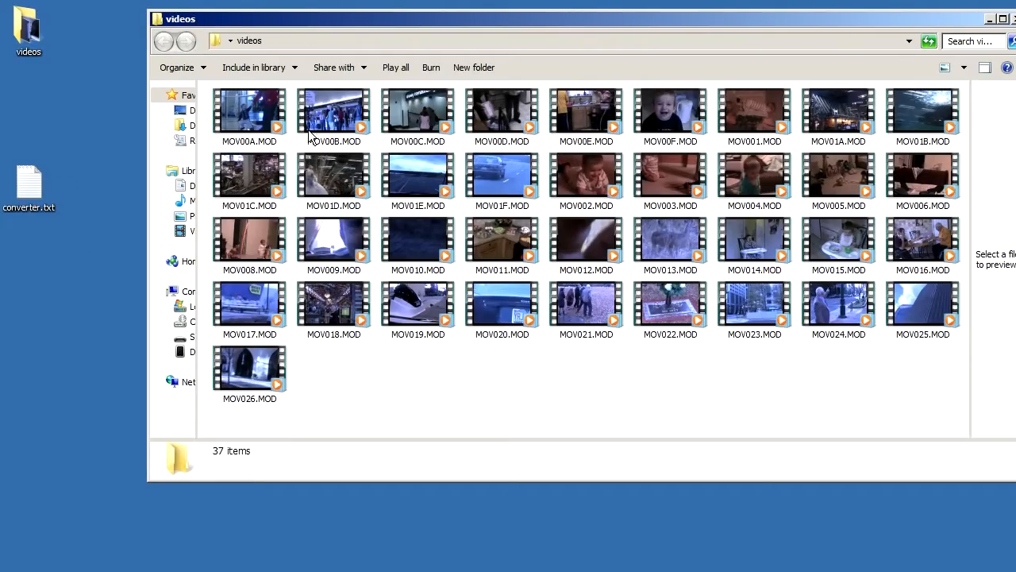
pyautogui.moveTo(284, 156)
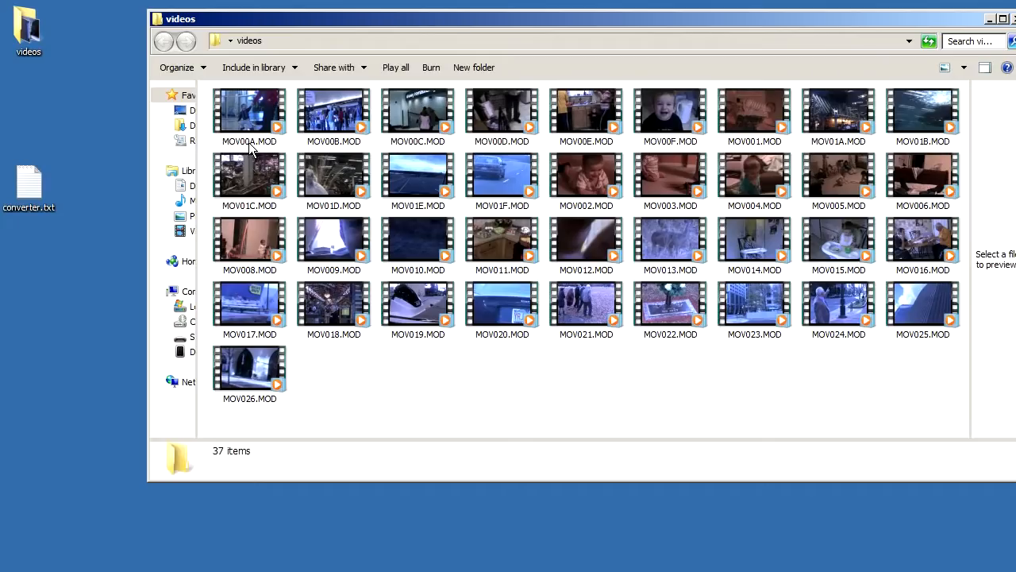
pyautogui.moveTo(369, 343)
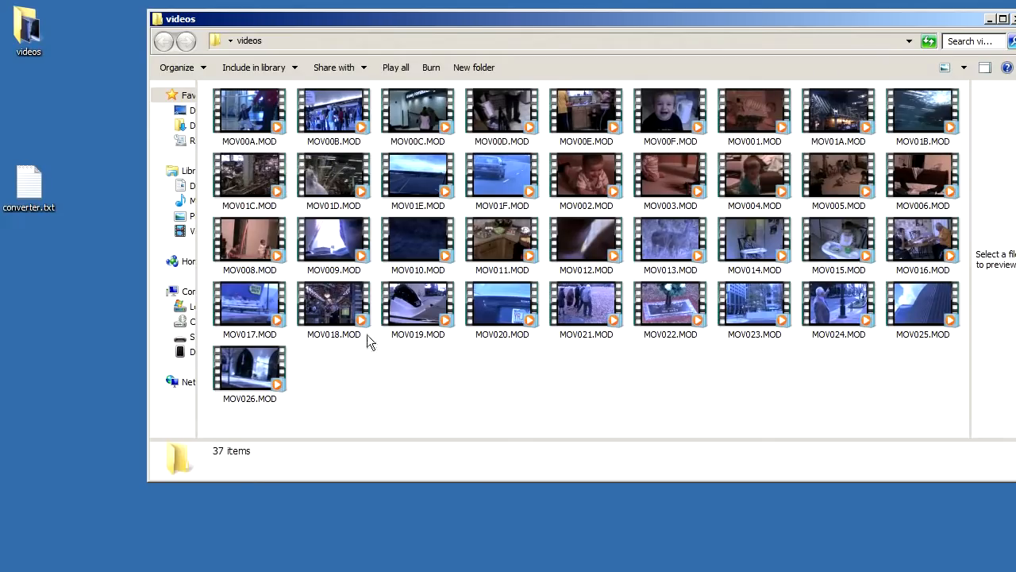
pyautogui.press('alt')
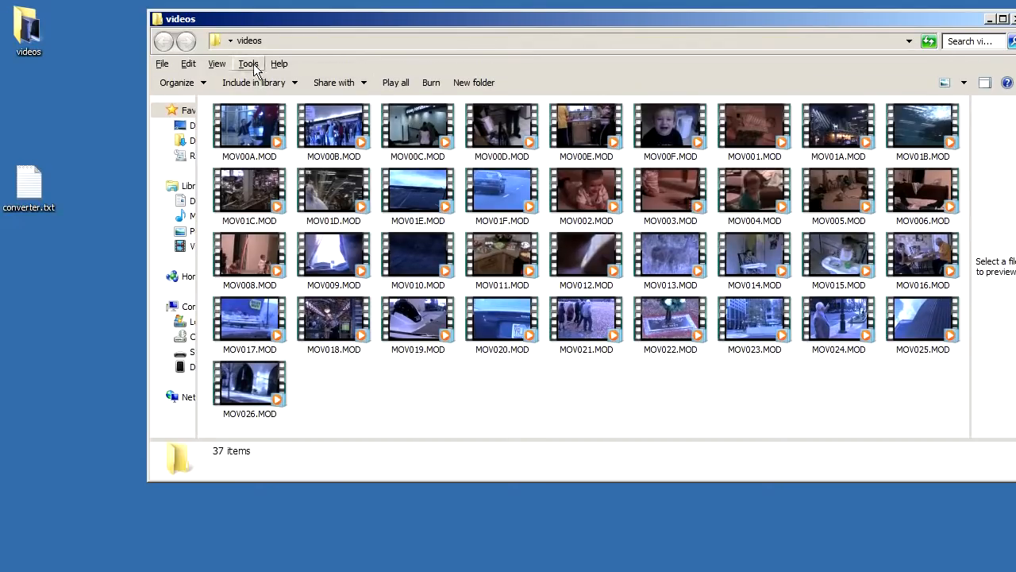
pyautogui.click(248, 63)
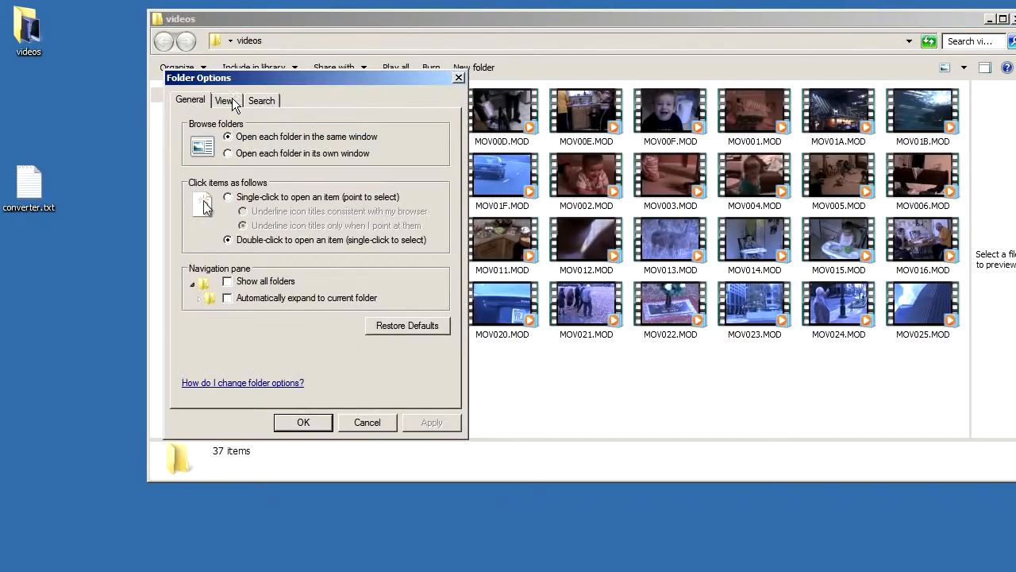
pyautogui.click(226, 100)
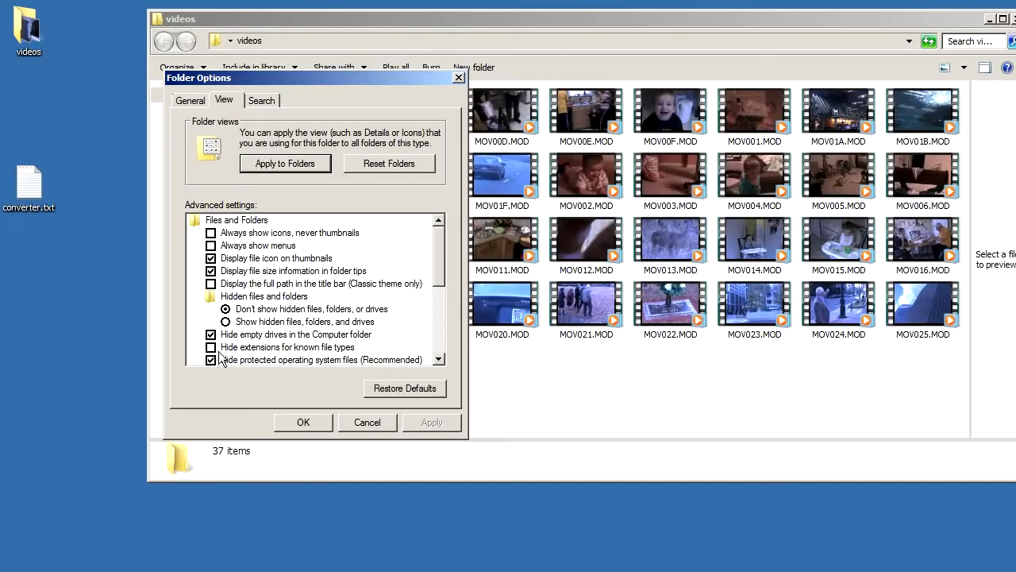
pyautogui.click(302, 423)
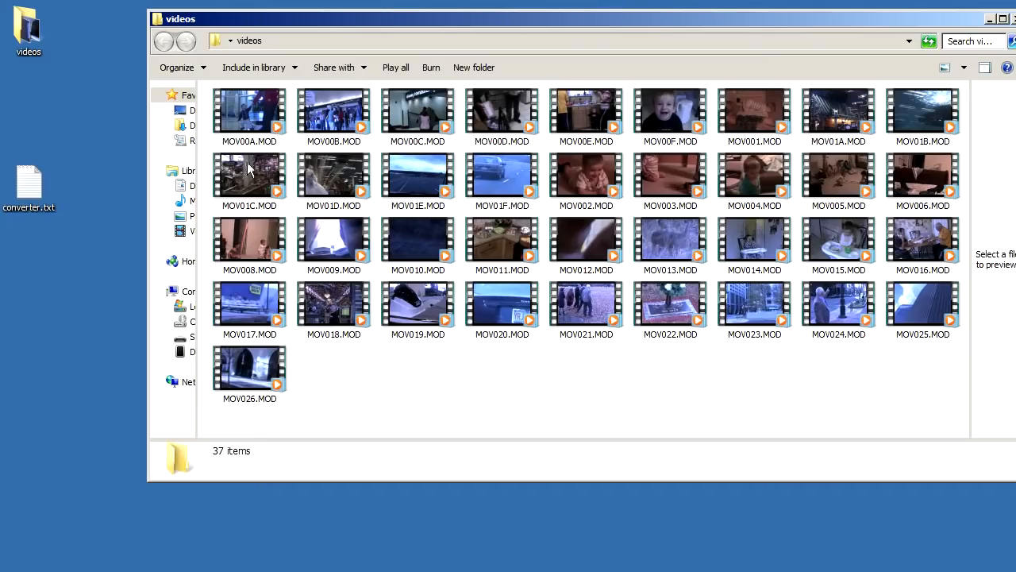
pyautogui.moveTo(146, 283)
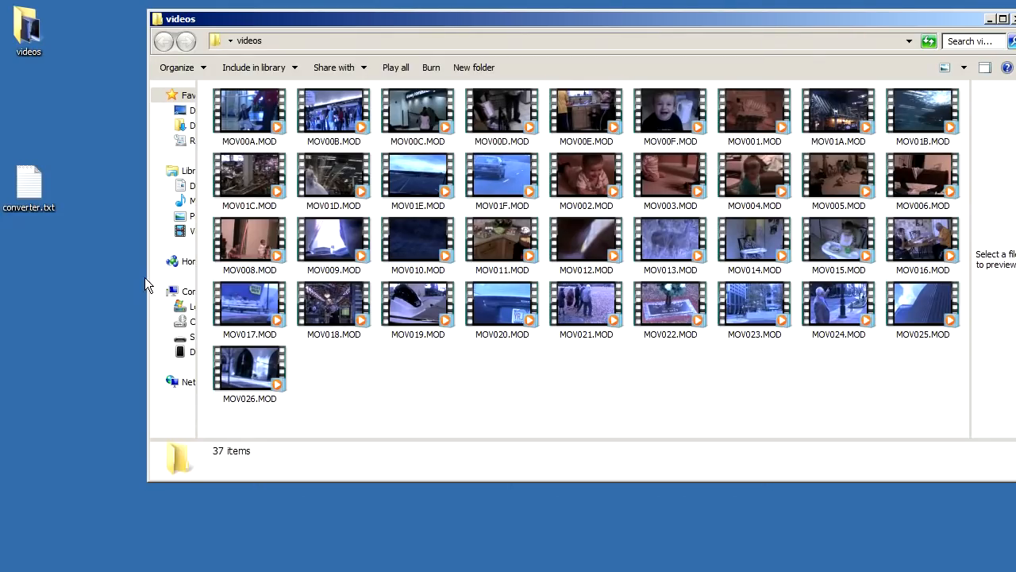
# - Begin the cd line in converter.txt and remove the %USERPROFILE% variable path
pyautogui.click(29, 183)
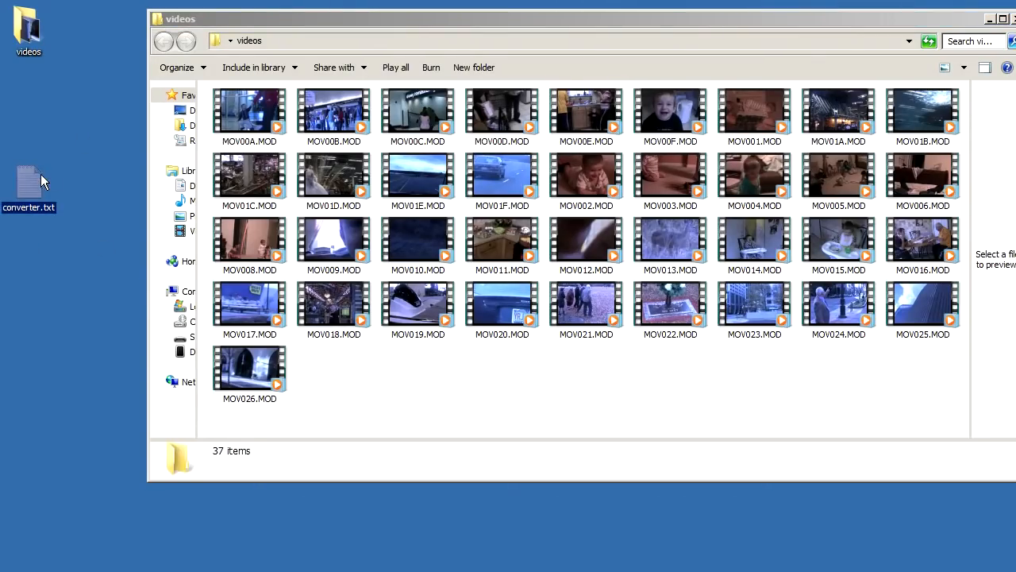
pyautogui.doubleClick(29, 178)
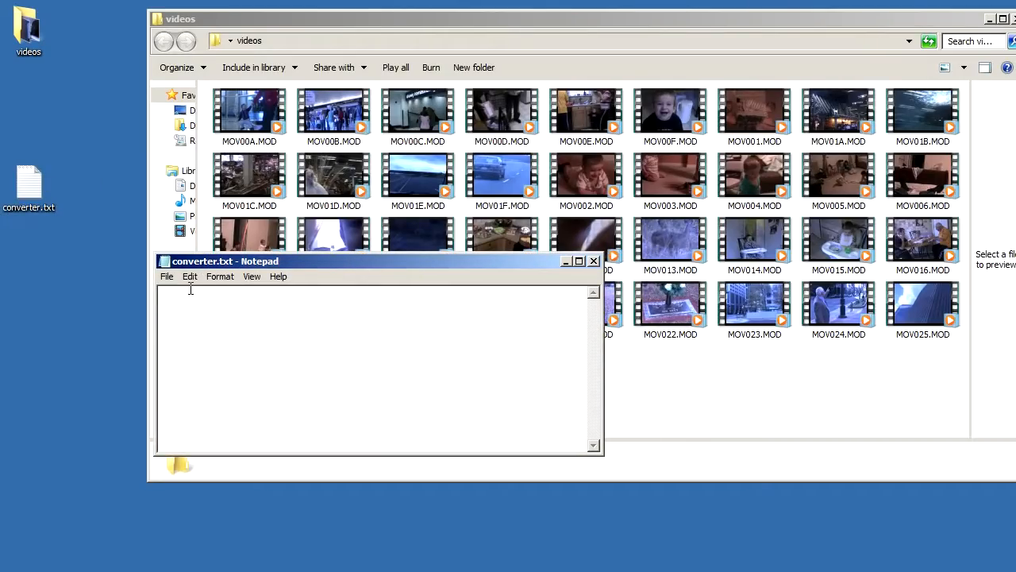
pyautogui.write('cd C')
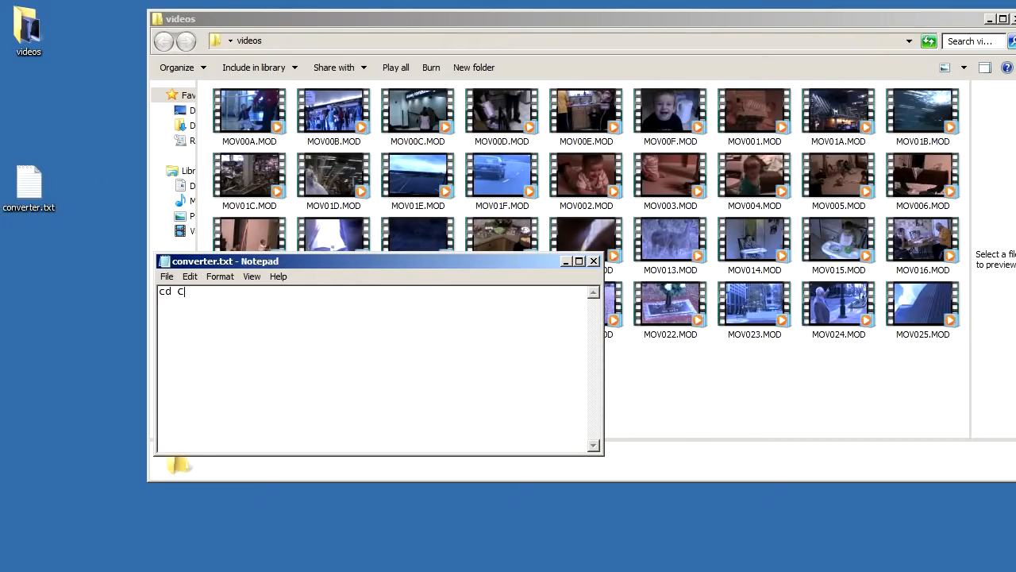
pyautogui.write(':\\')
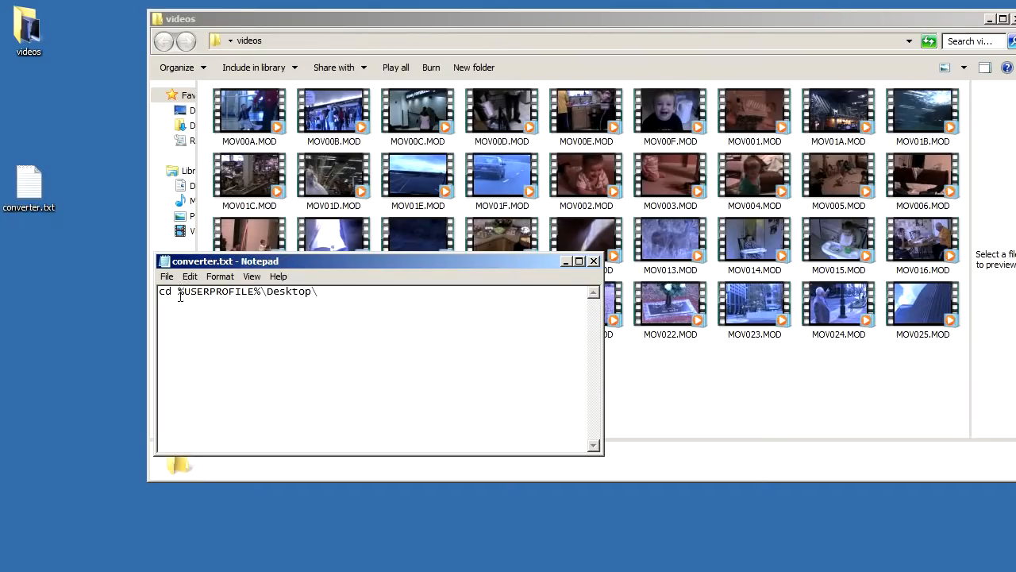
pyautogui.doubleClick(219, 292)
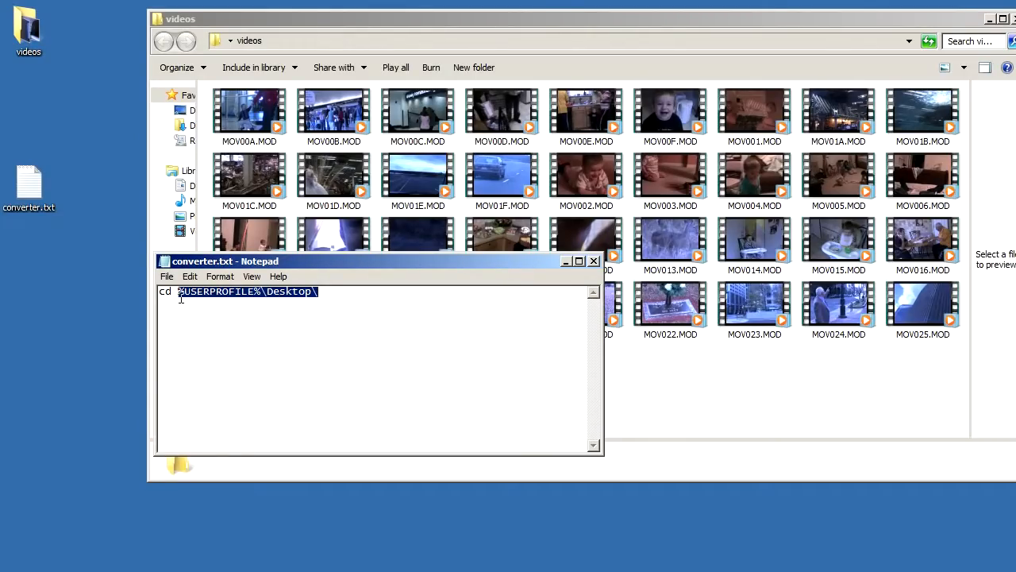
pyautogui.press('Delete')
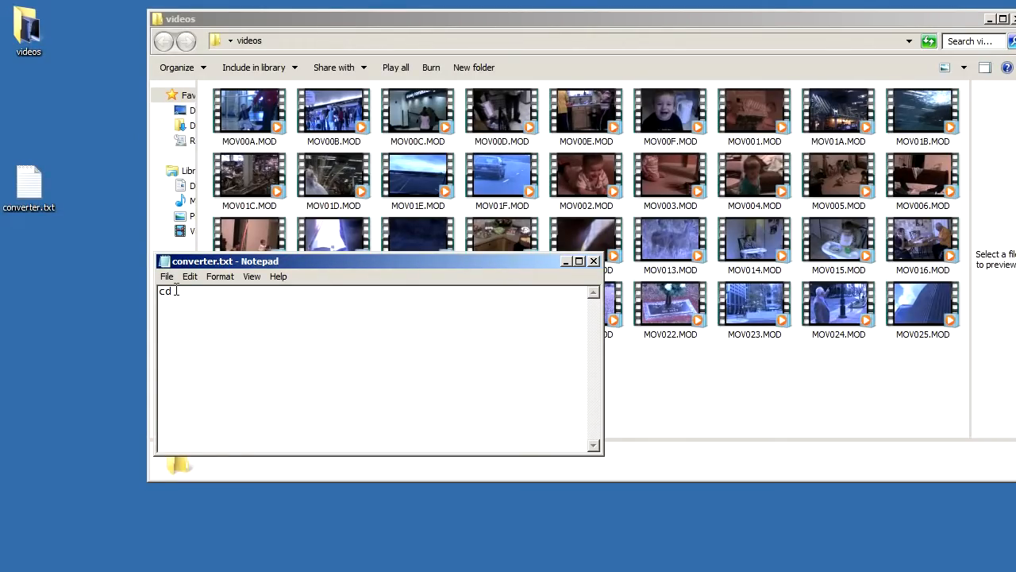
# - Write the full path c:\users\dima\desktop\videos for the cd command
pyautogui.write('c:\\')
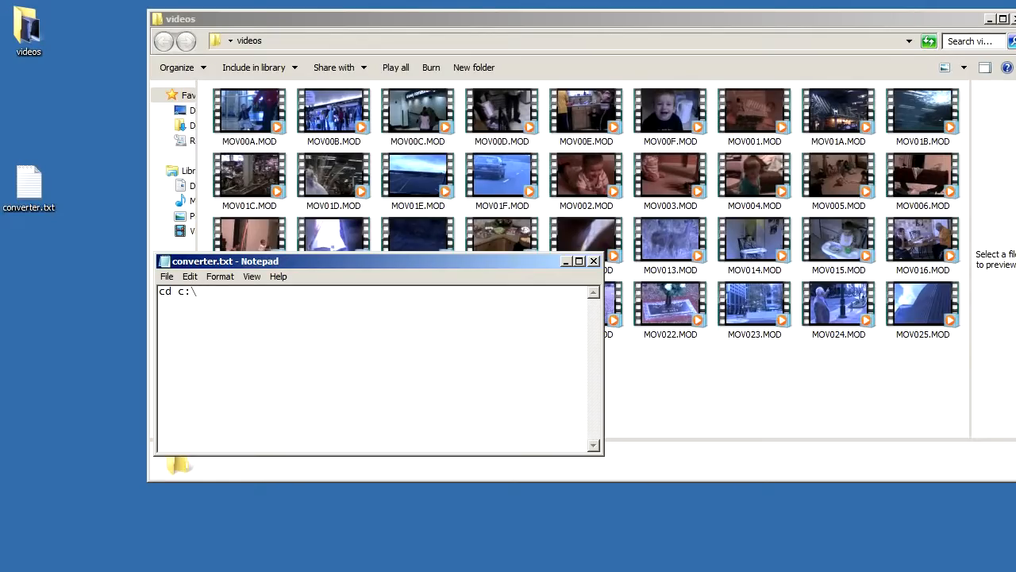
pyautogui.write('users\\dima')
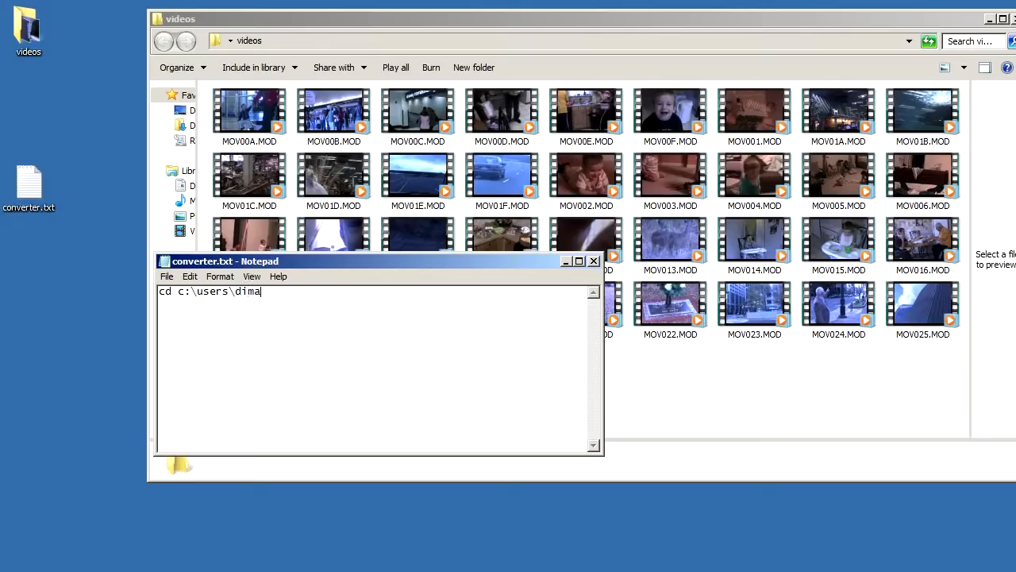
pyautogui.write('\\desktop')
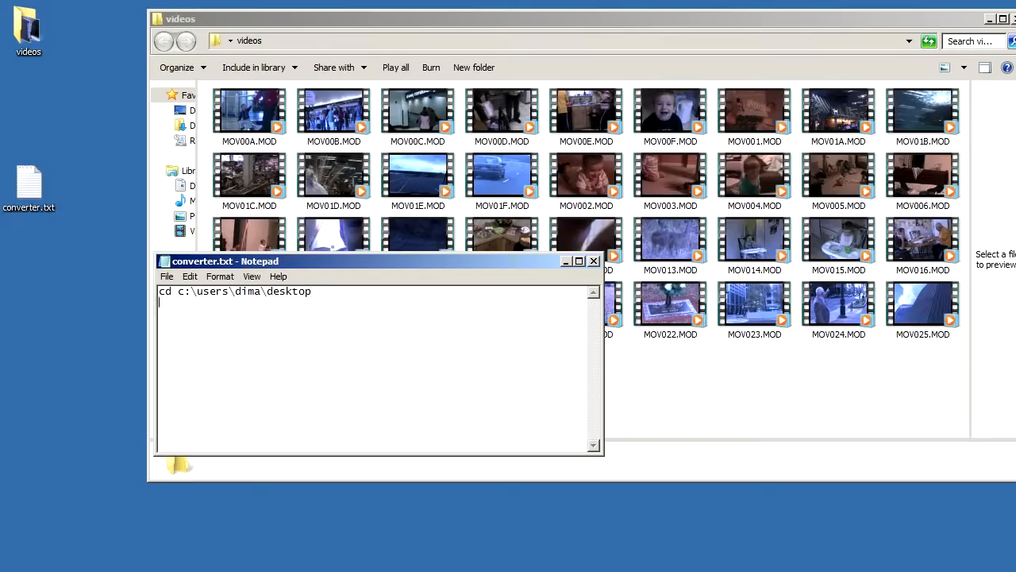
pyautogui.write('\\')
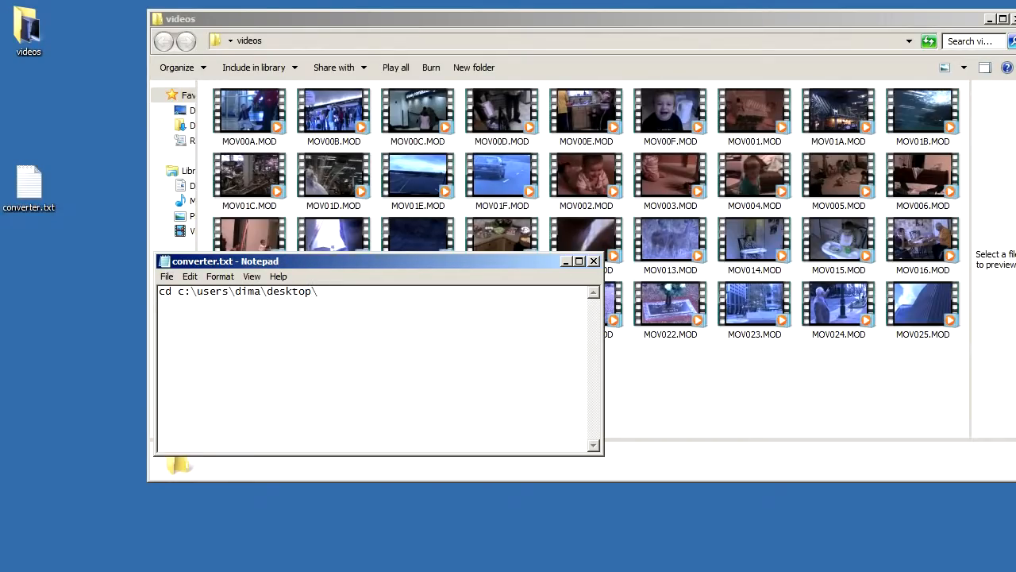
pyautogui.write('video')
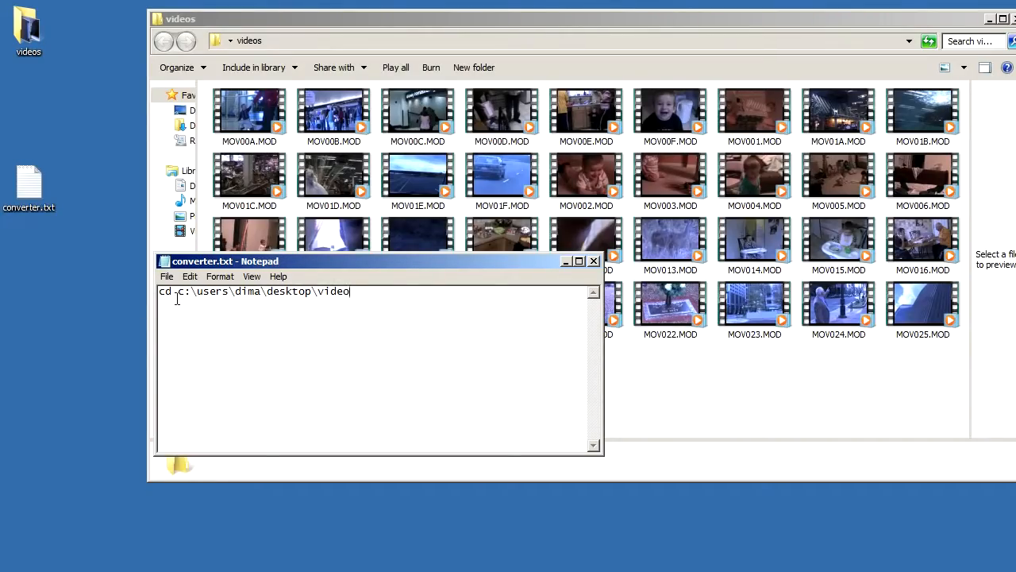
pyautogui.doubleClick(212, 292)
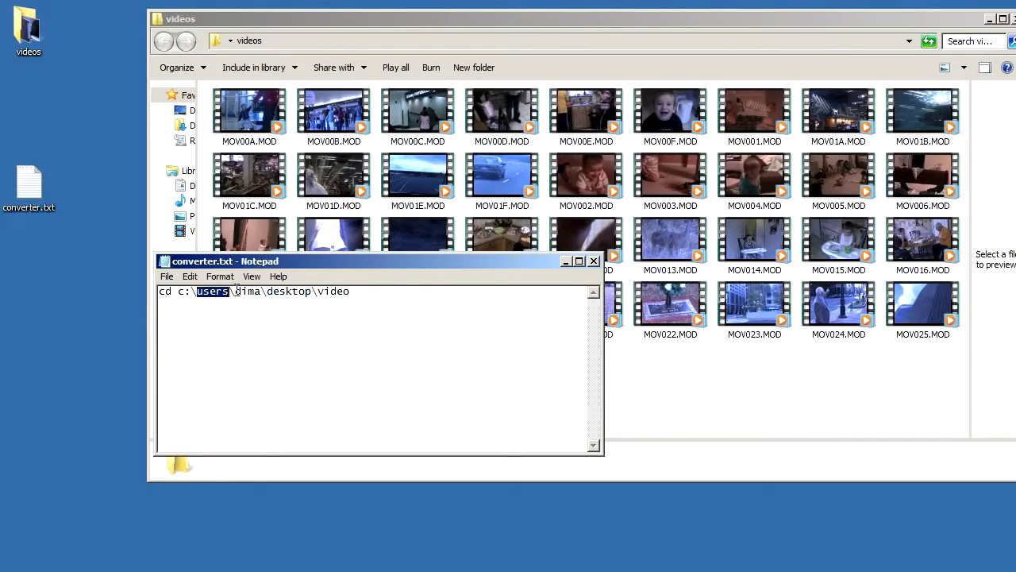
pyautogui.doubleClick(286, 291)
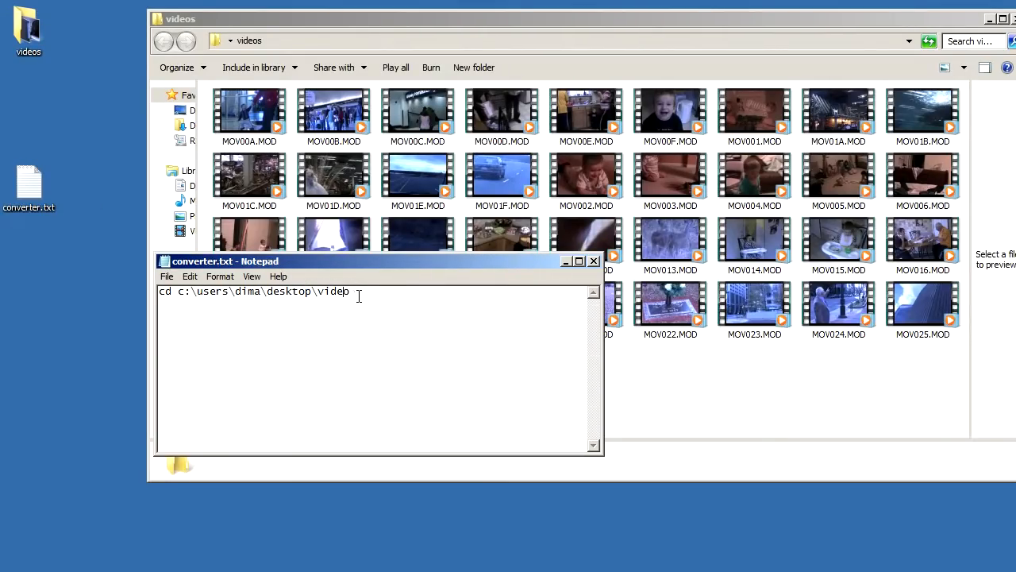
pyautogui.write('s')
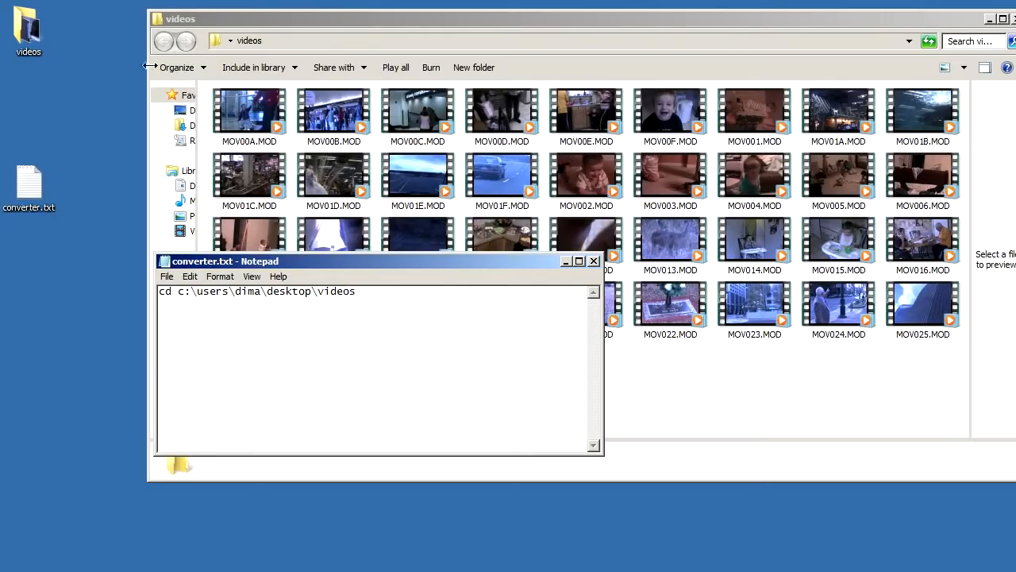
pyautogui.click(29, 29)
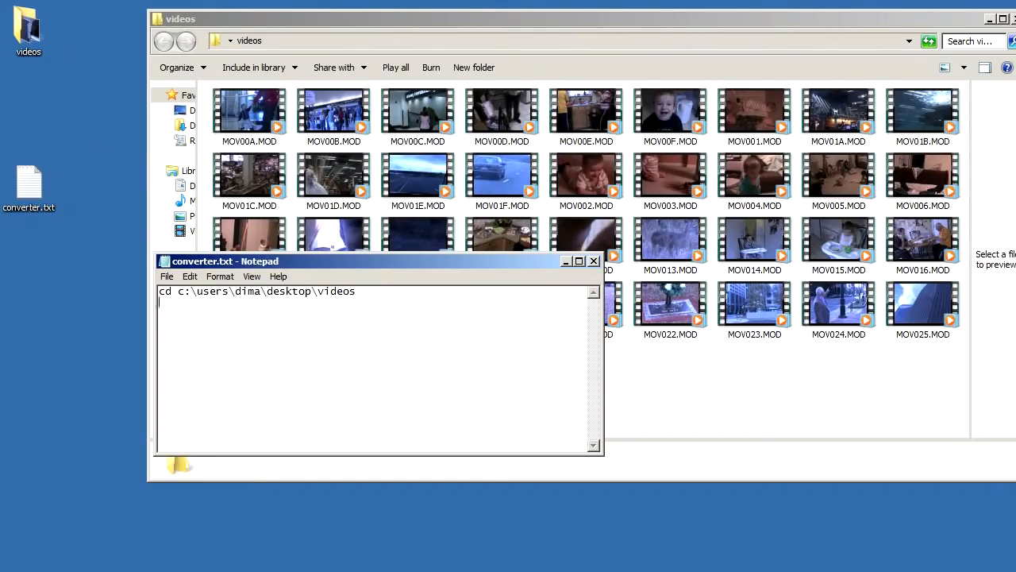
# - Add the ren "*.MOD" "*.avi" line followed by a pause line
pyautogui.write('ren *.')
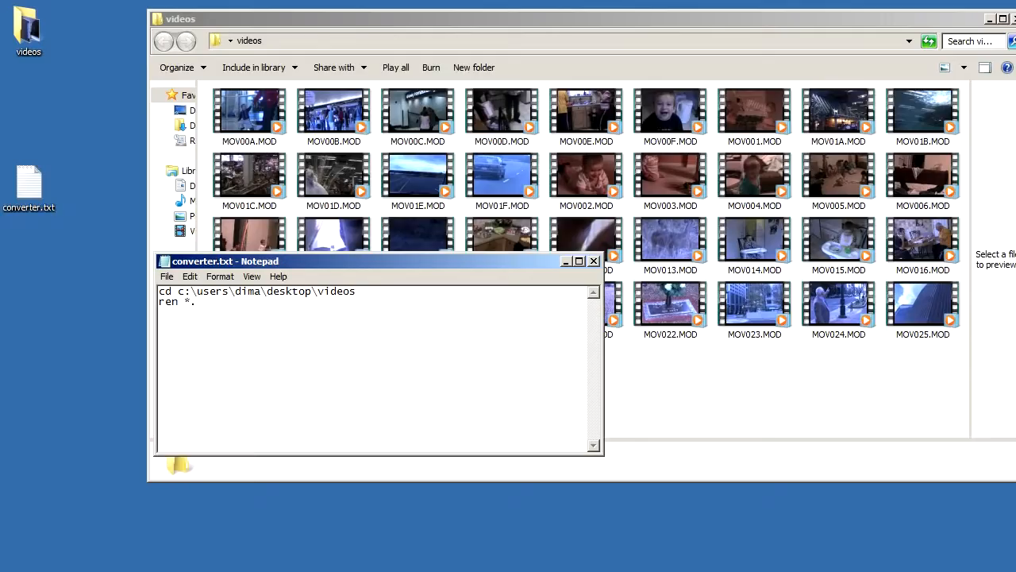
pyautogui.write('MOD*')
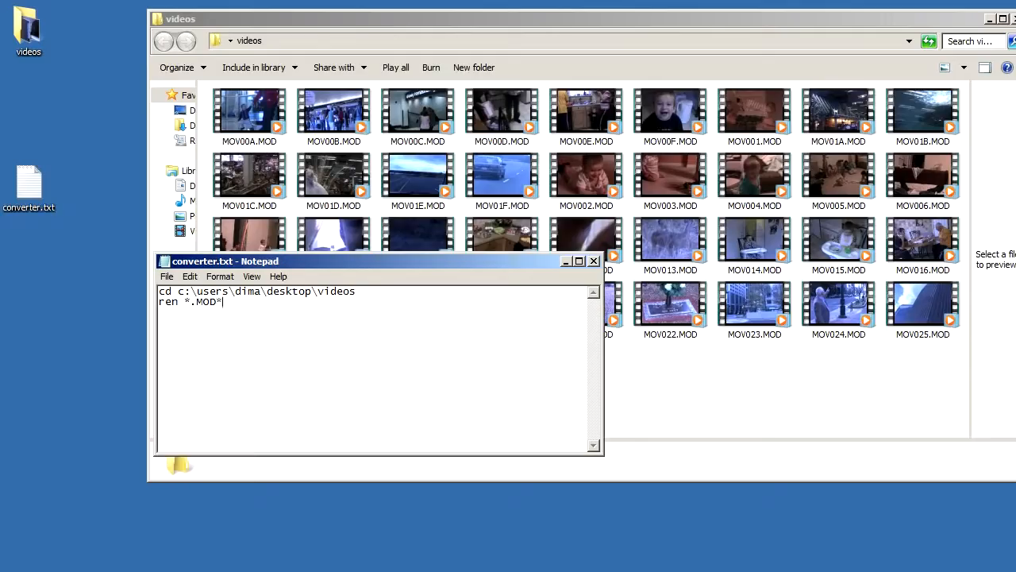
pyautogui.write('*.')
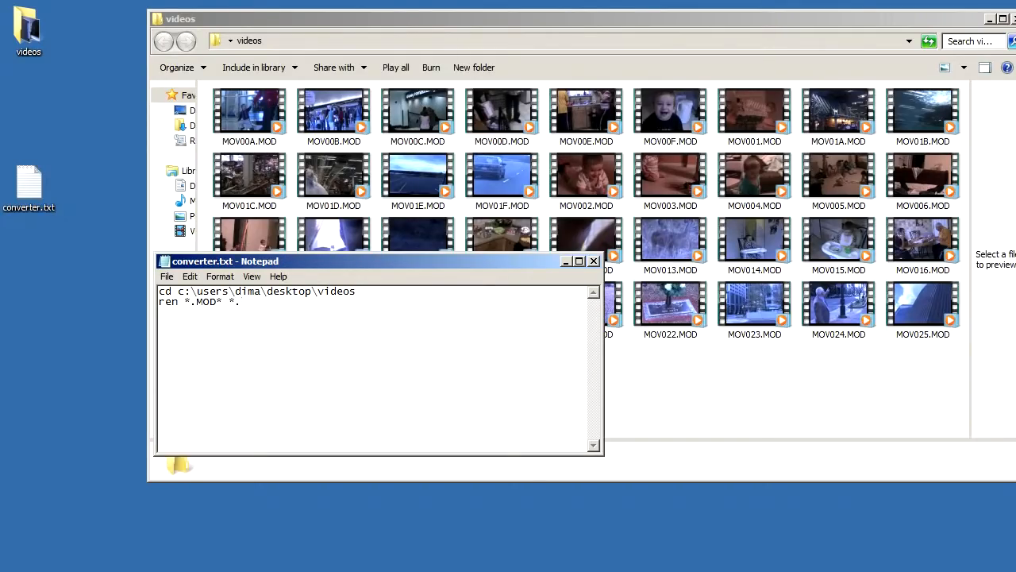
pyautogui.write('.avi*')
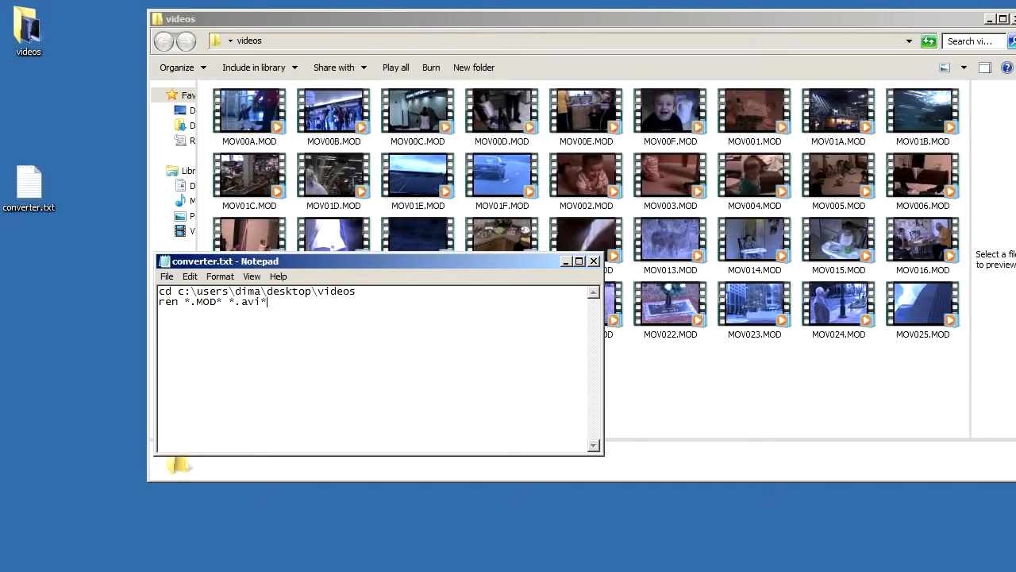
pyautogui.press('enter')
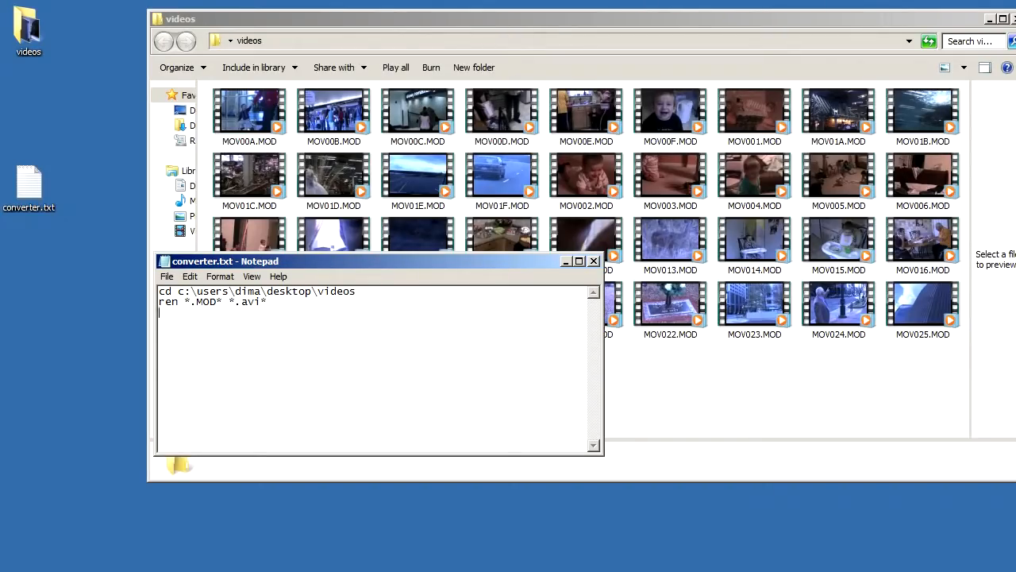
pyautogui.write('pause')
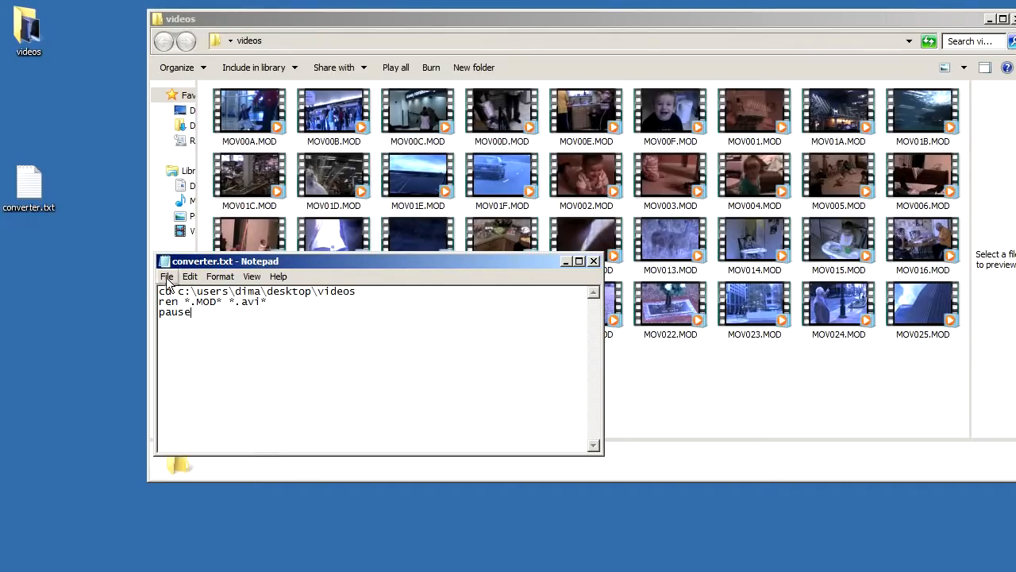
# - Save the script to the desktop as converter.bat via Save As
pyautogui.click(167, 276)
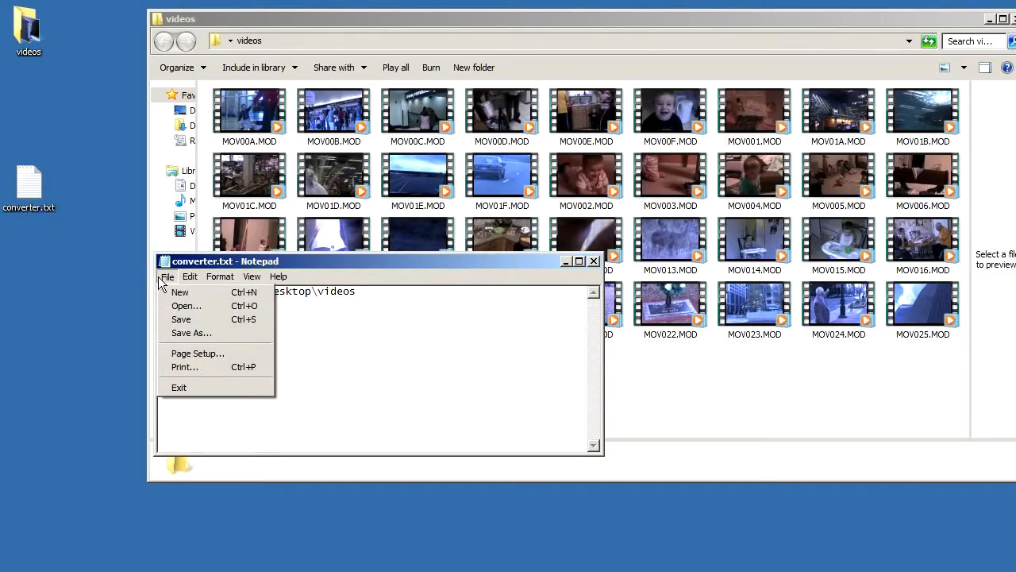
pyautogui.click(190, 333)
pyautogui.write('converter.bat')
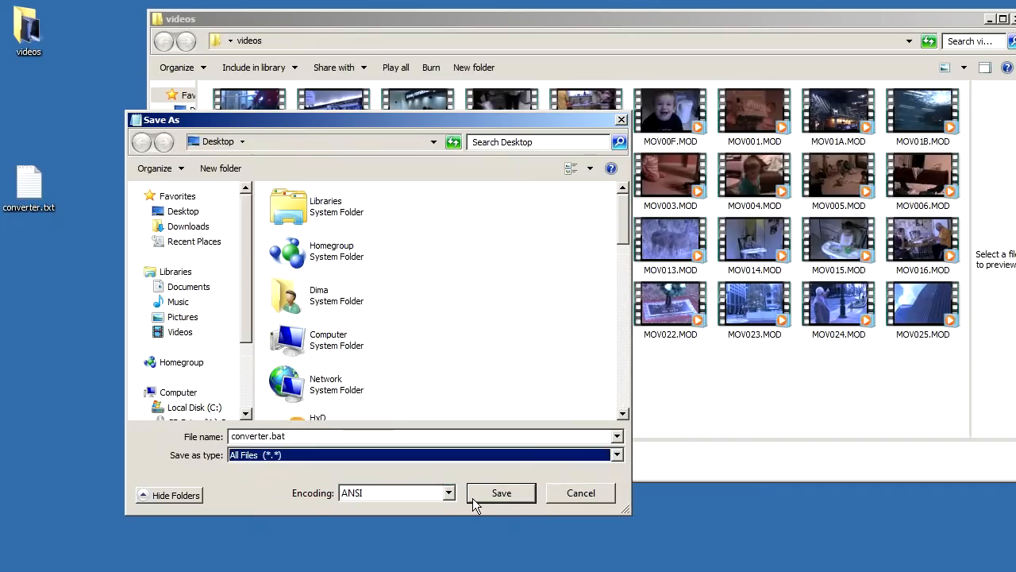
pyautogui.click(502, 492)
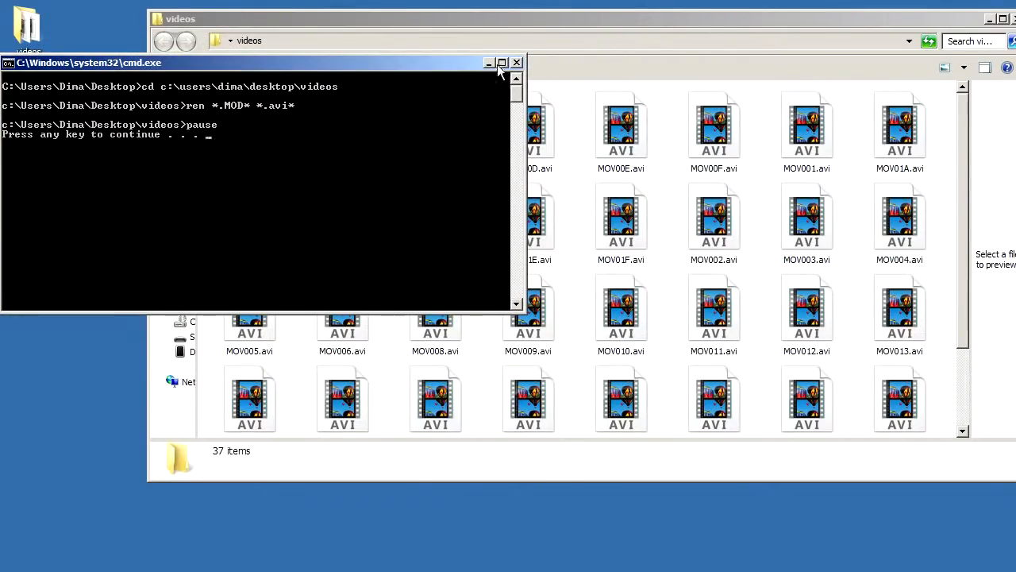
# - Close the finished command window after the .avi rename completes
pyautogui.click(516, 63)
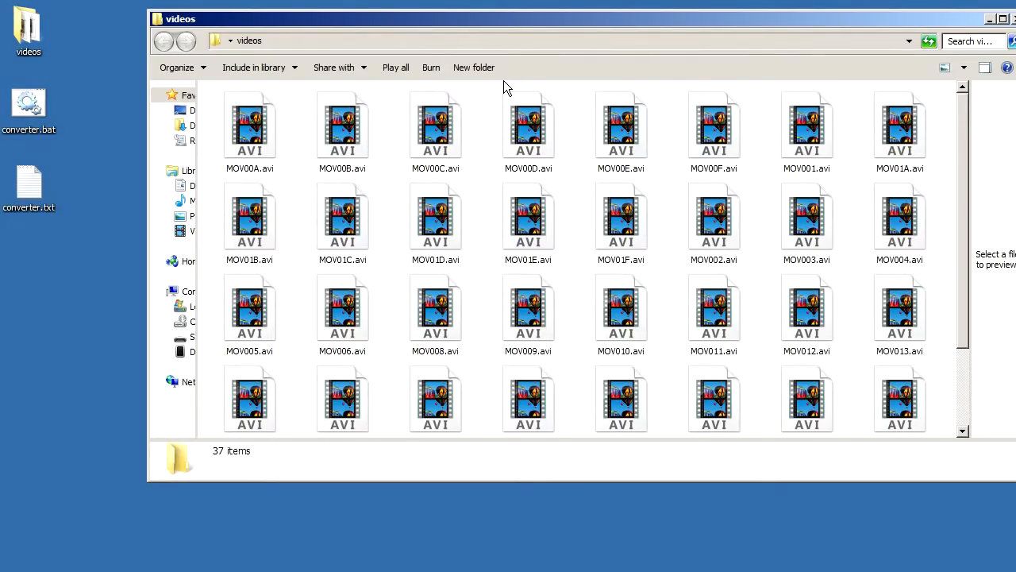
pyautogui.moveTo(111, 262)
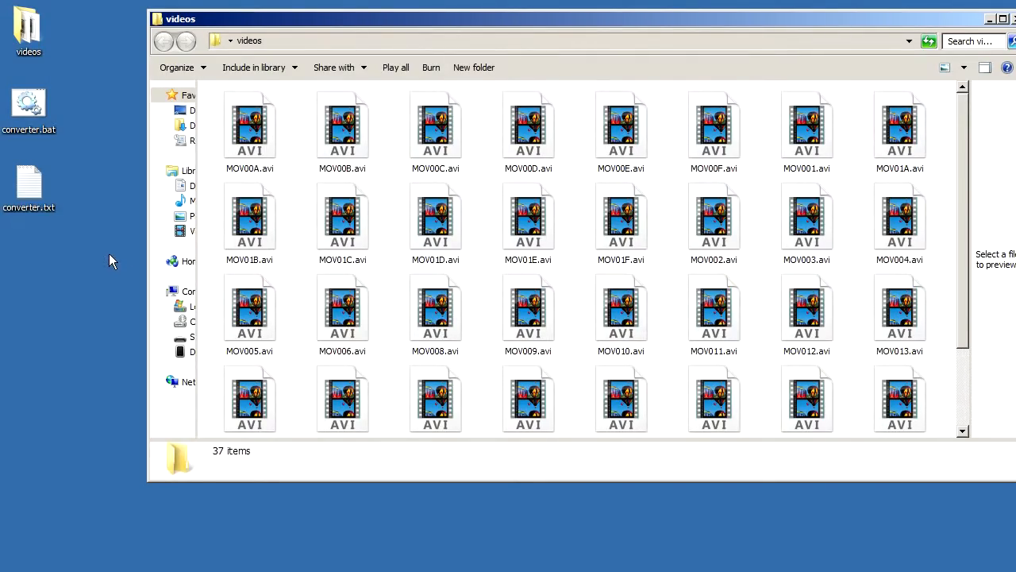